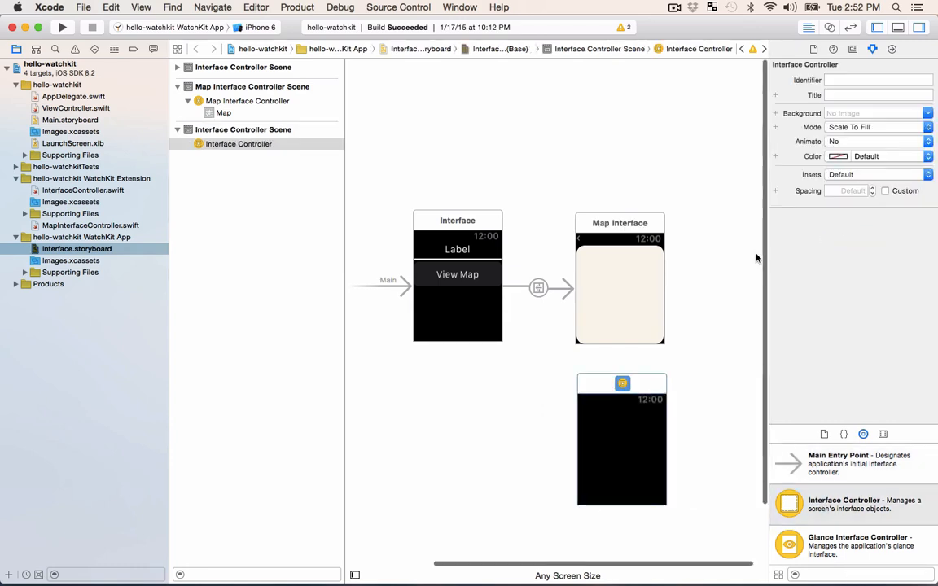
{"action": "mouse_move", "coordinate": [678, 544]}
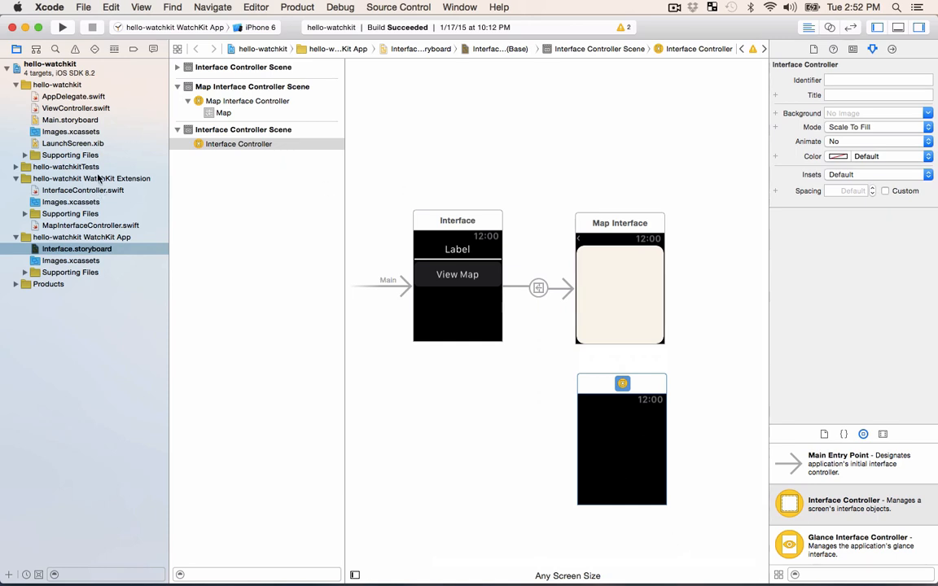
Step: Add a Cocoa Touch class FeatureInterfaceController, subclassing WKInterfaceController, to the WatchKit Extension
{"action": "right_click", "coordinate": [92, 177]}
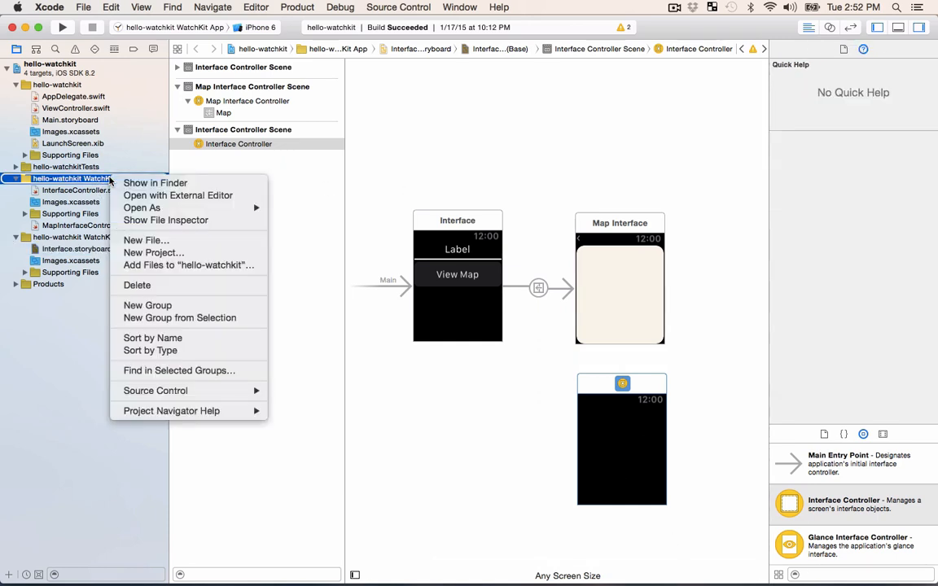
{"action": "left_click", "coordinate": [147, 240]}
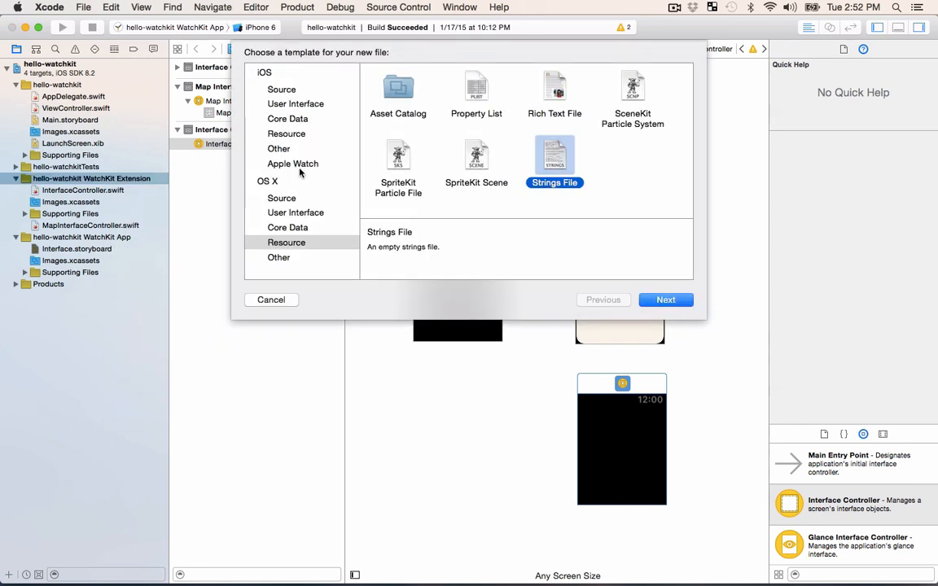
{"action": "left_click", "coordinate": [281, 88]}
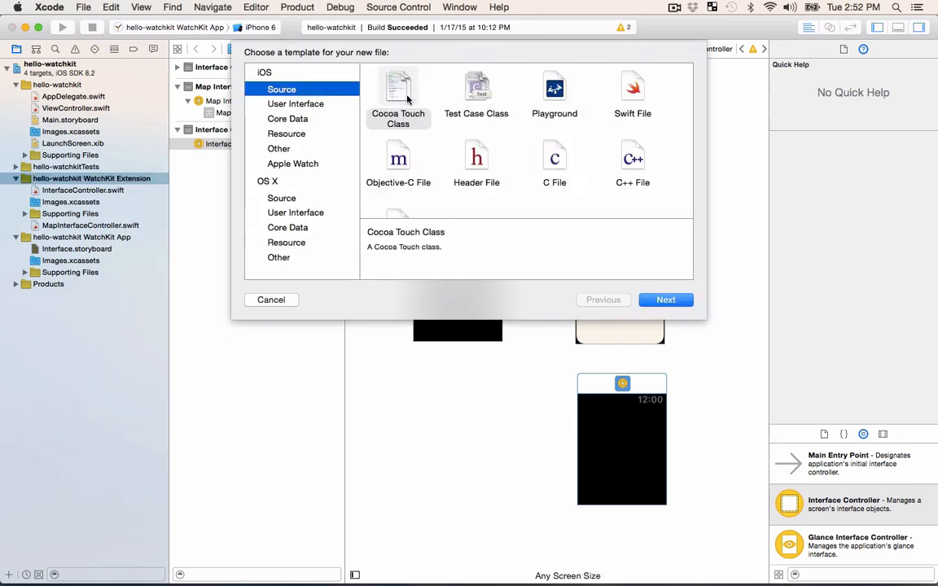
{"action": "left_click", "coordinate": [665, 300]}
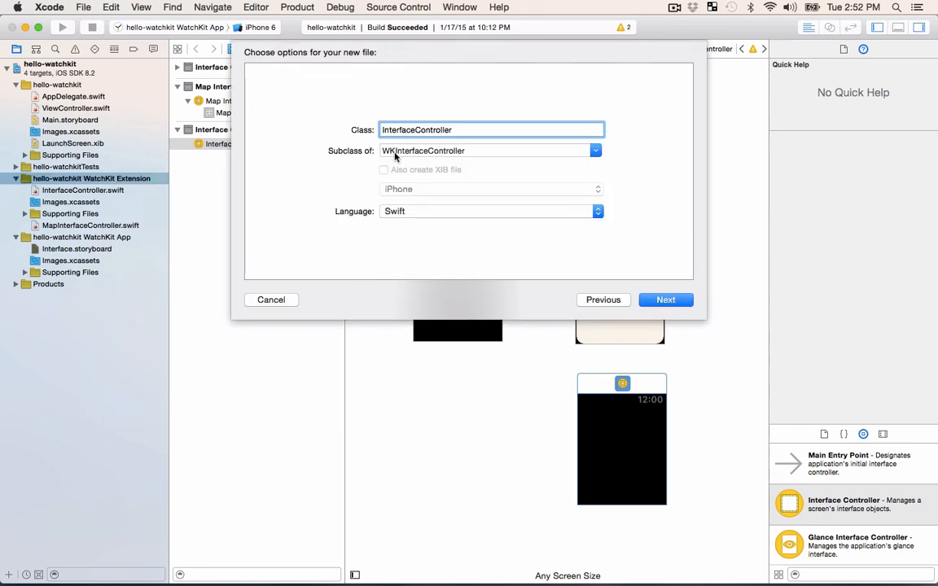
{"action": "mouse_move", "coordinate": [430, 155]}
{"action": "type", "text": "Feature"}
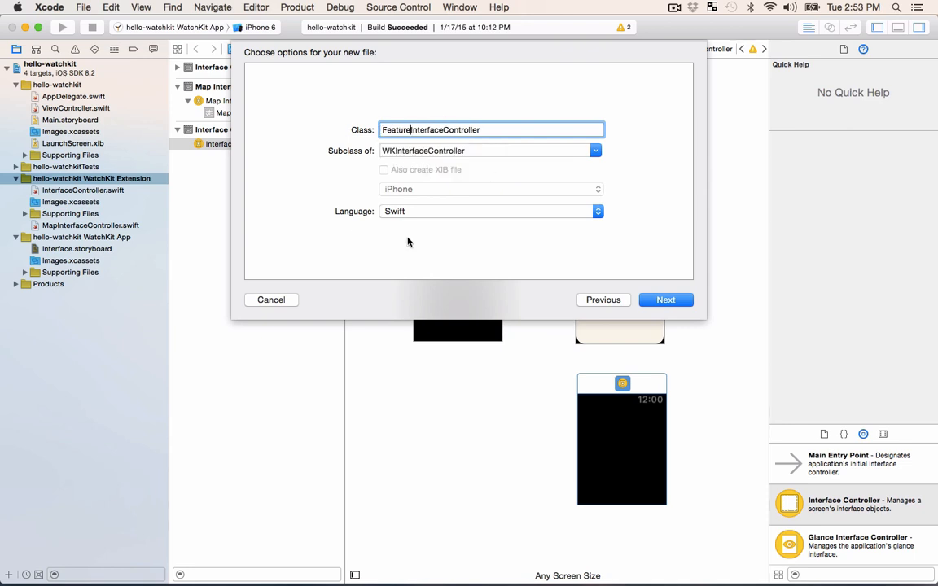
{"action": "mouse_move", "coordinate": [591, 290]}
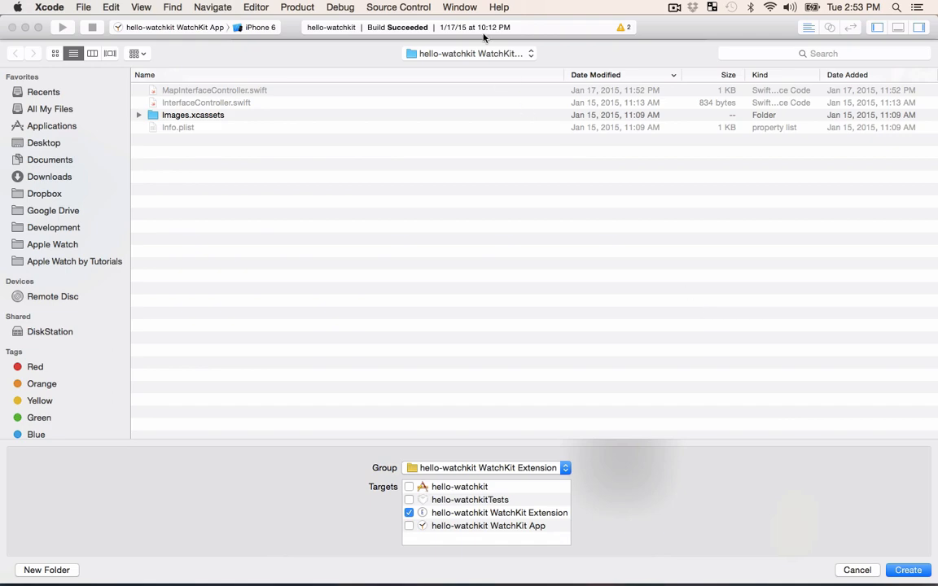
{"action": "mouse_move", "coordinate": [847, 456]}
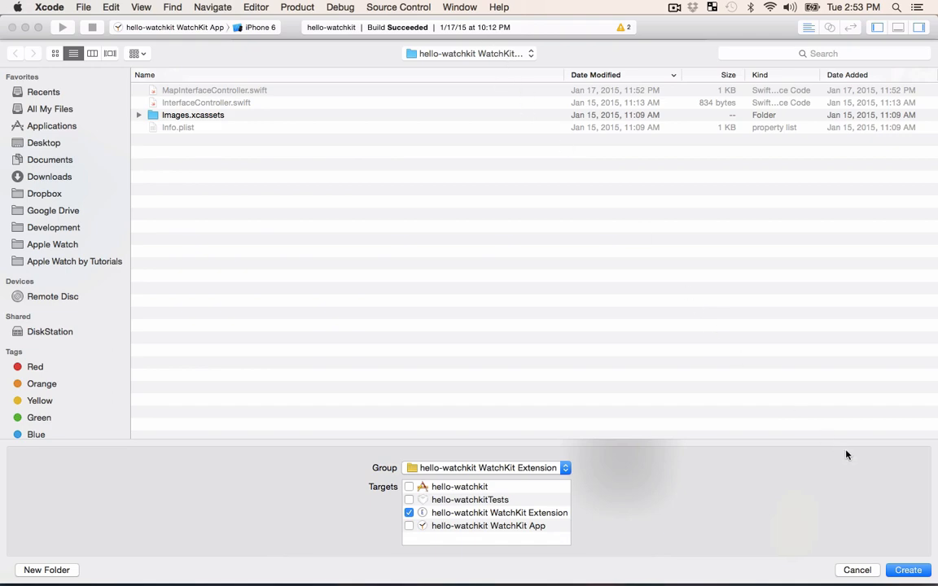
{"action": "left_click", "coordinate": [908, 570]}
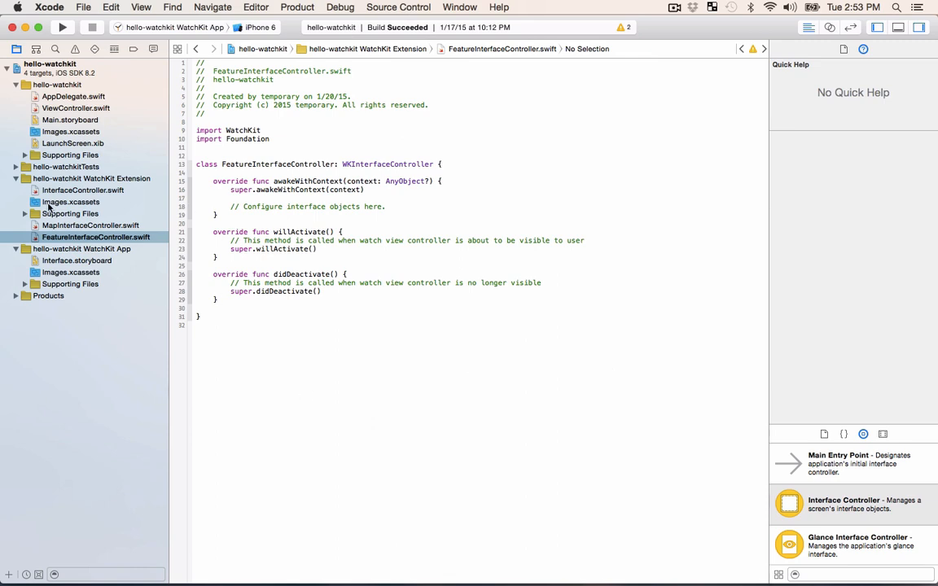
{"action": "mouse_move", "coordinate": [147, 166]}
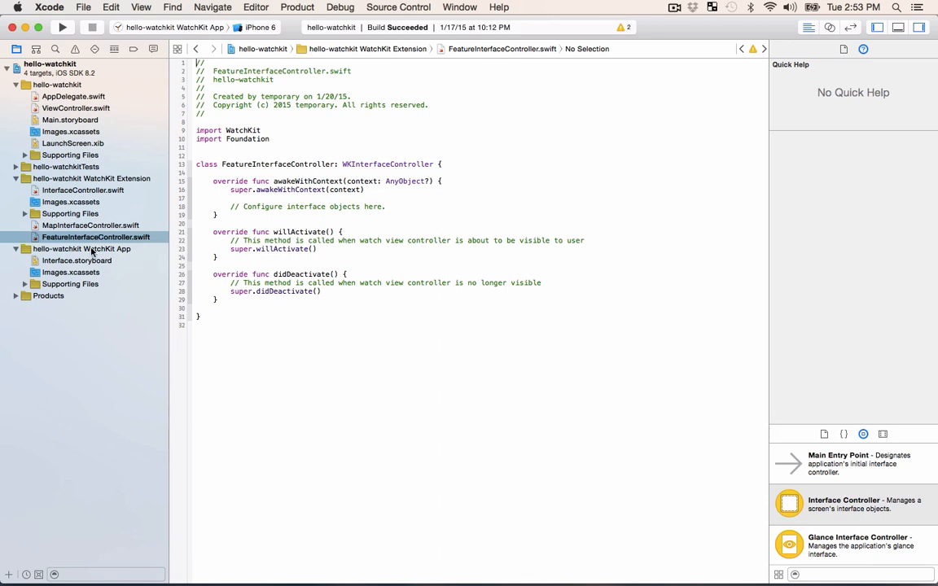
Step: Show the WatchKit App's Interface.storyboard with its three interface controllers
{"action": "left_click", "coordinate": [77, 261]}
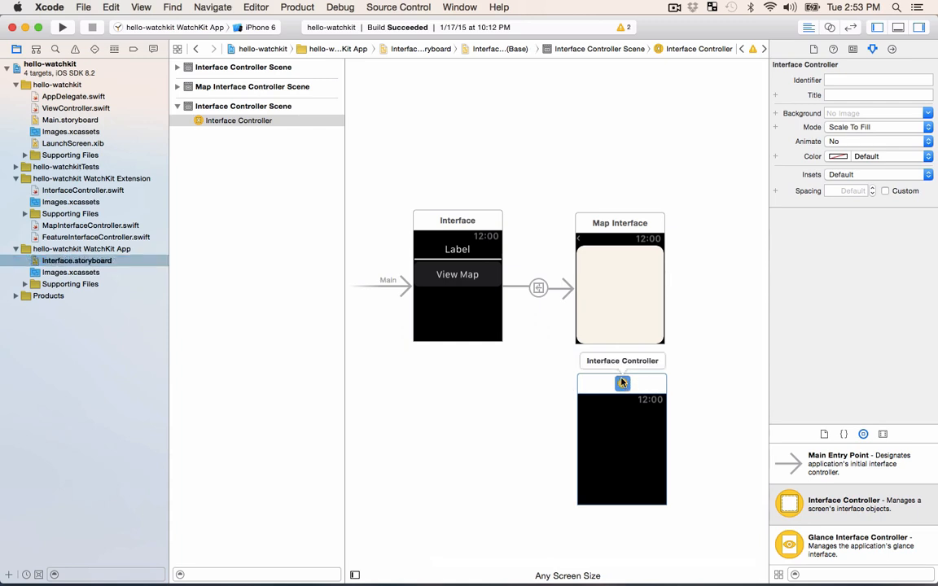
{"action": "mouse_move", "coordinate": [853, 49]}
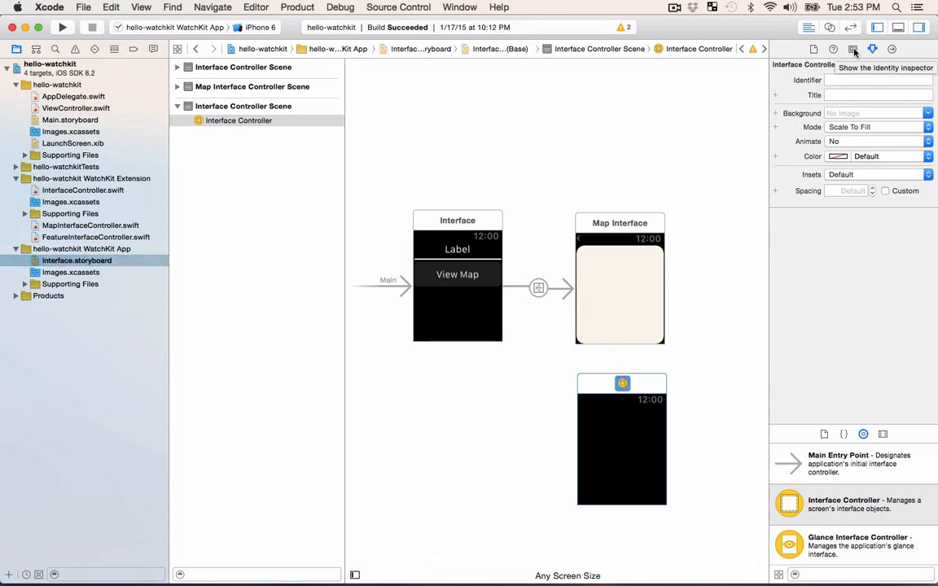
Step: Set the third scene's class to FeatureInterfaceController and search the Object Library for image
{"action": "left_click", "coordinate": [853, 49]}
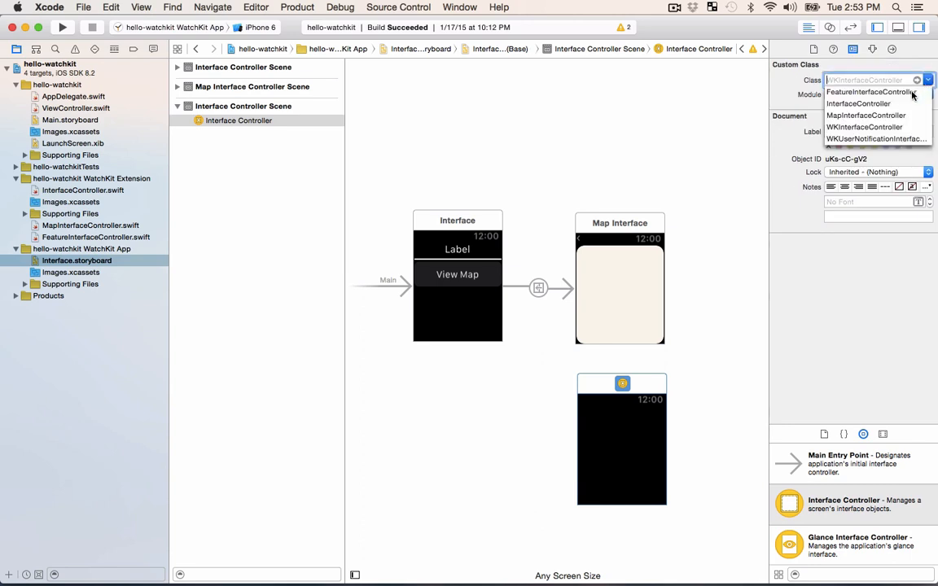
{"action": "left_click", "coordinate": [870, 91]}
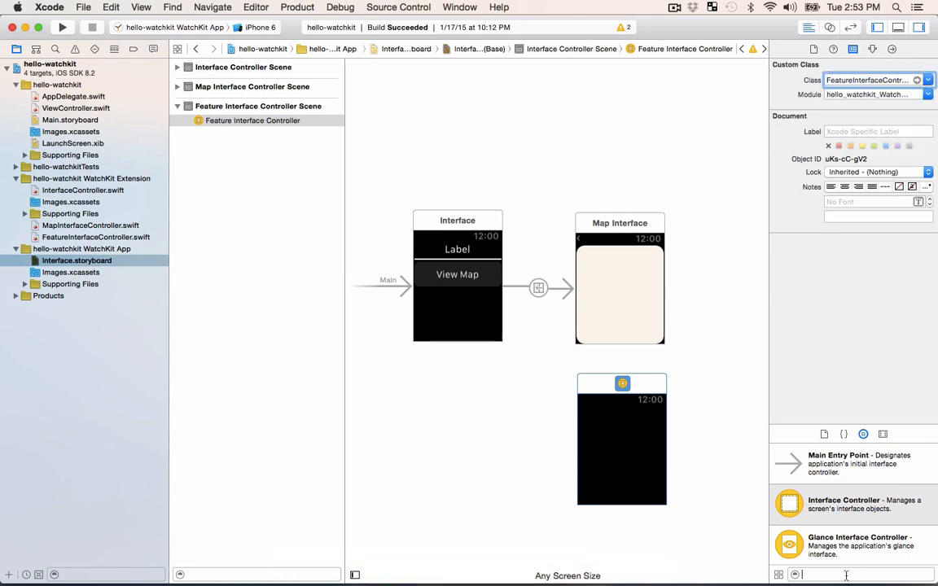
{"action": "type", "text": "image"}
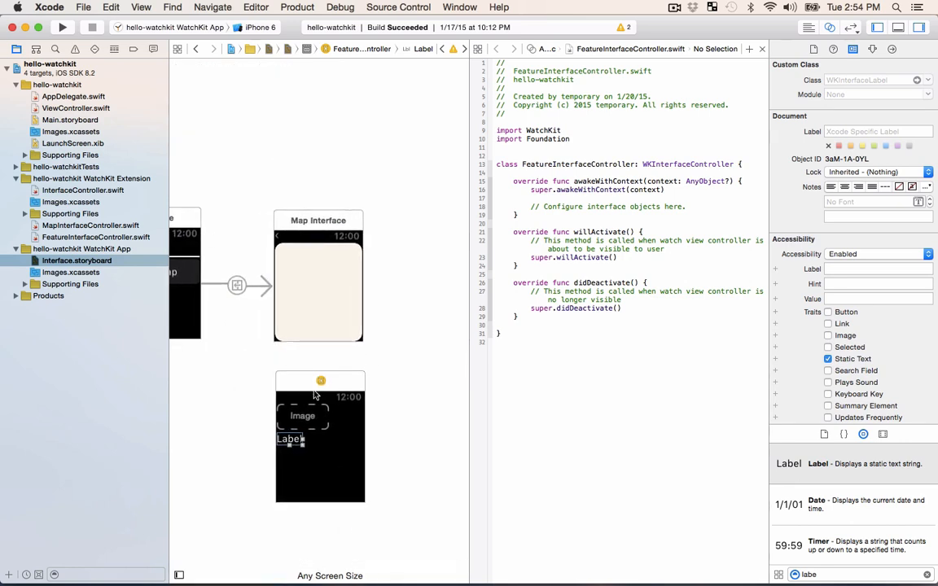
{"action": "mouse_move", "coordinate": [355, 395]}
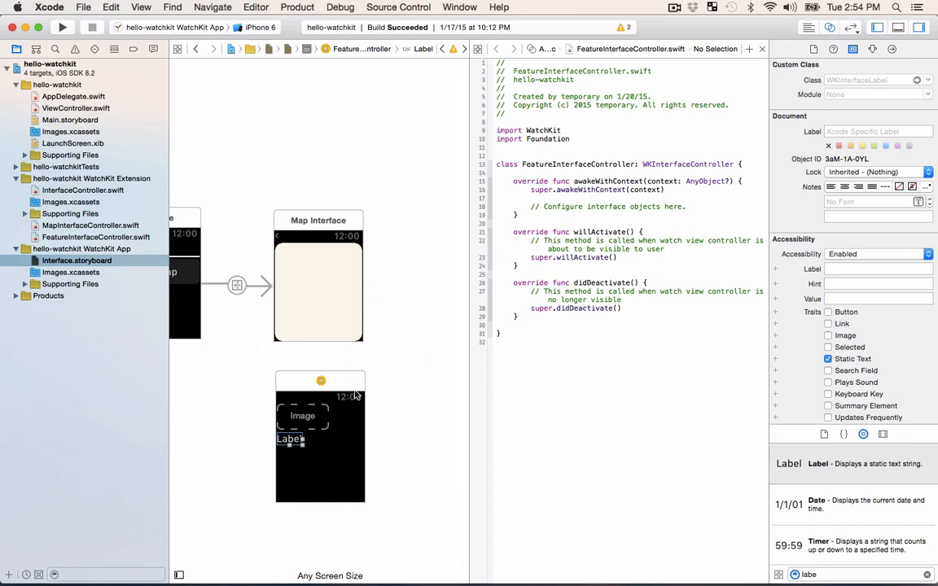
{"action": "mouse_move", "coordinate": [295, 433]}
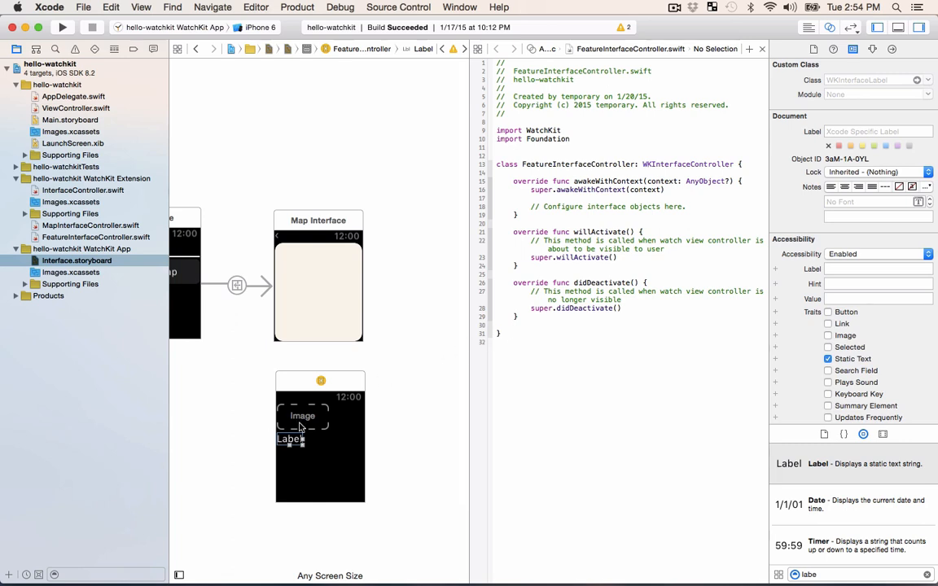
Step: Connect the feature image to FeatureInterfaceController as an outlet named image
{"action": "left_click_drag", "start_coordinate": [303, 417], "coordinate": [431, 324]}
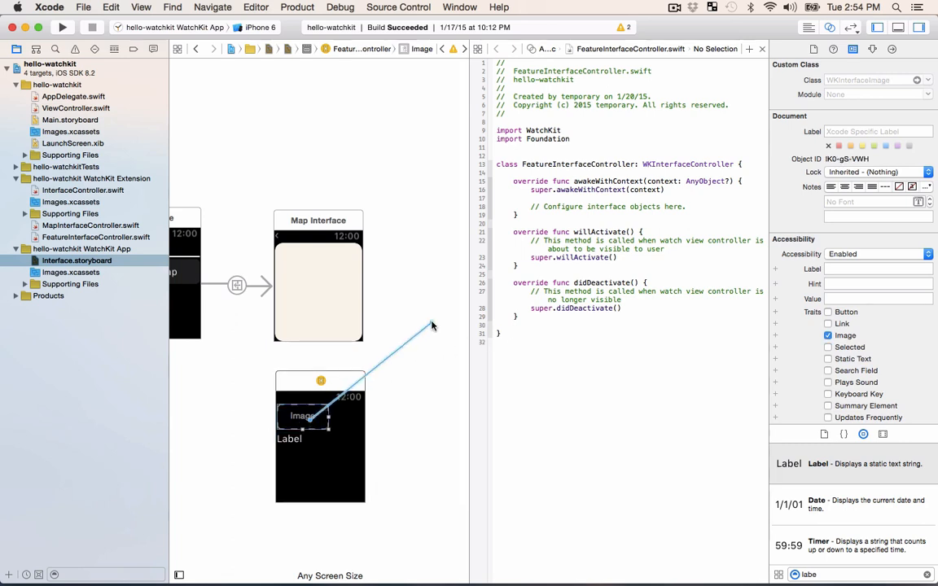
{"action": "left_click_drag", "start_coordinate": [303, 415], "coordinate": [432, 326]}
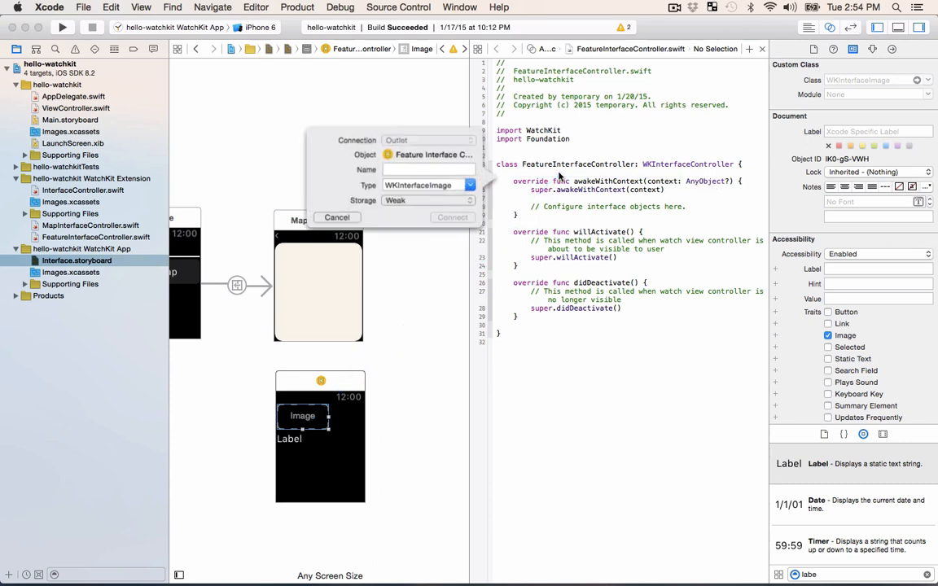
{"action": "type", "text": "image: WKInterfaceImage!"}
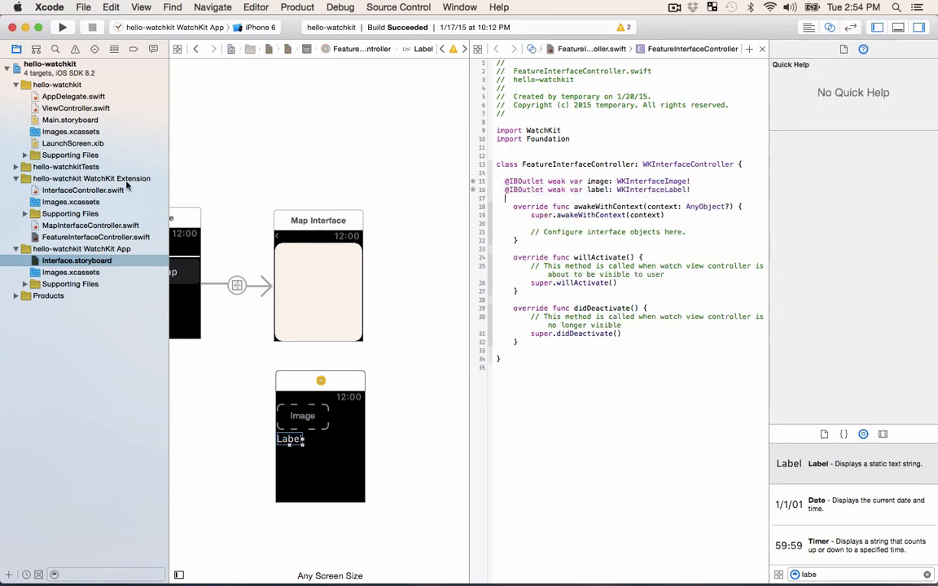
Step: Show InterfaceController.swift with its titleLabel outlet and Hello WatchKit! text
{"action": "left_click", "coordinate": [81, 189]}
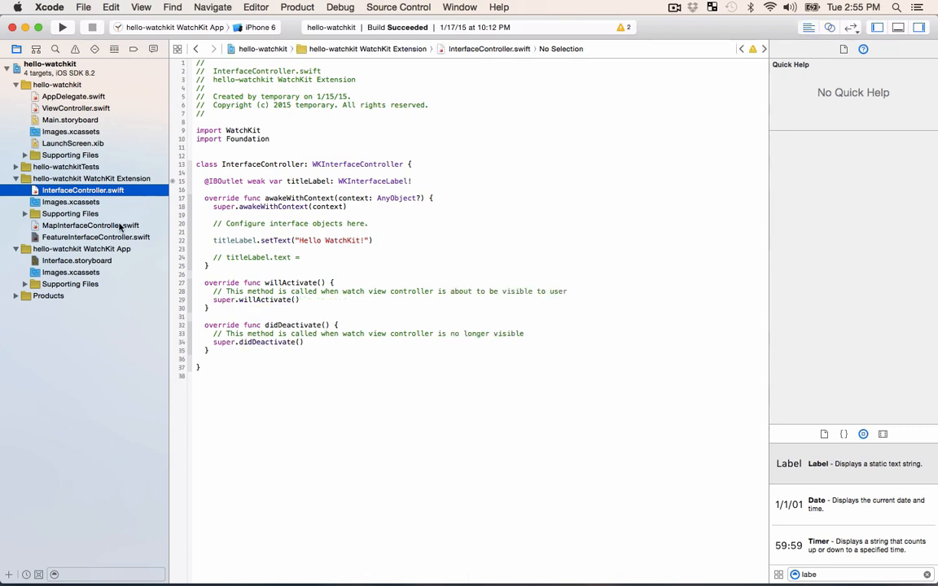
Step: Place a button titled Browse features below View Map on the main Interface scene
{"action": "left_click", "coordinate": [76, 261]}
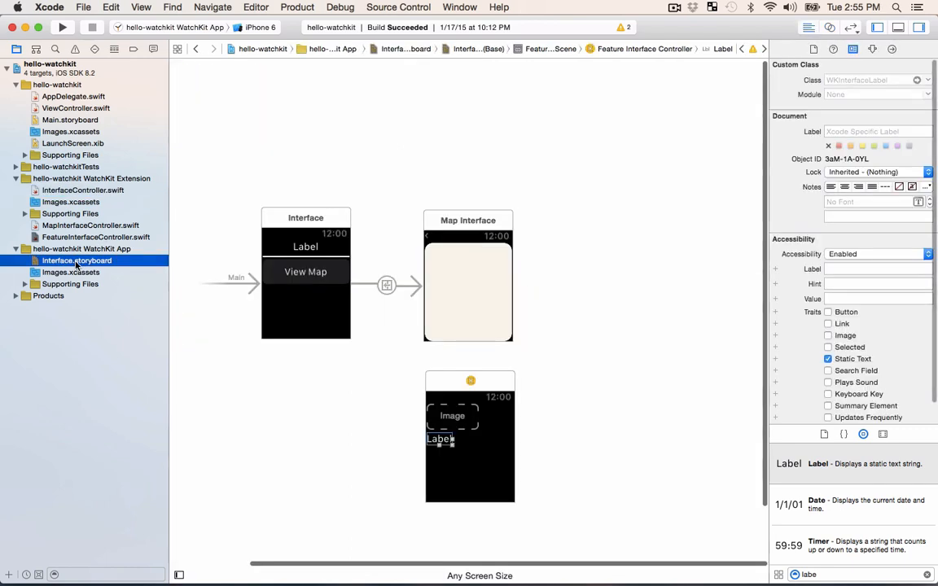
{"action": "mouse_move", "coordinate": [280, 284]}
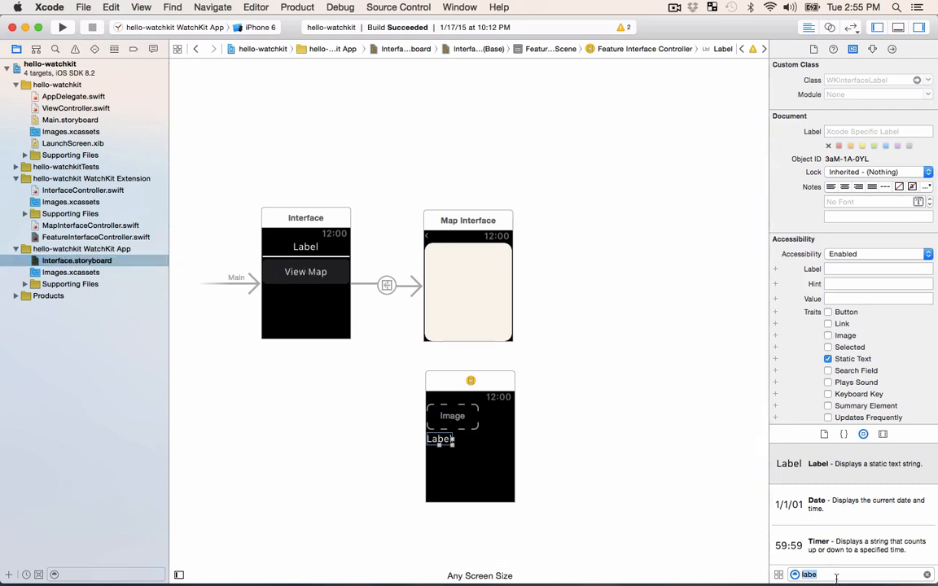
{"action": "type", "text": "b"}
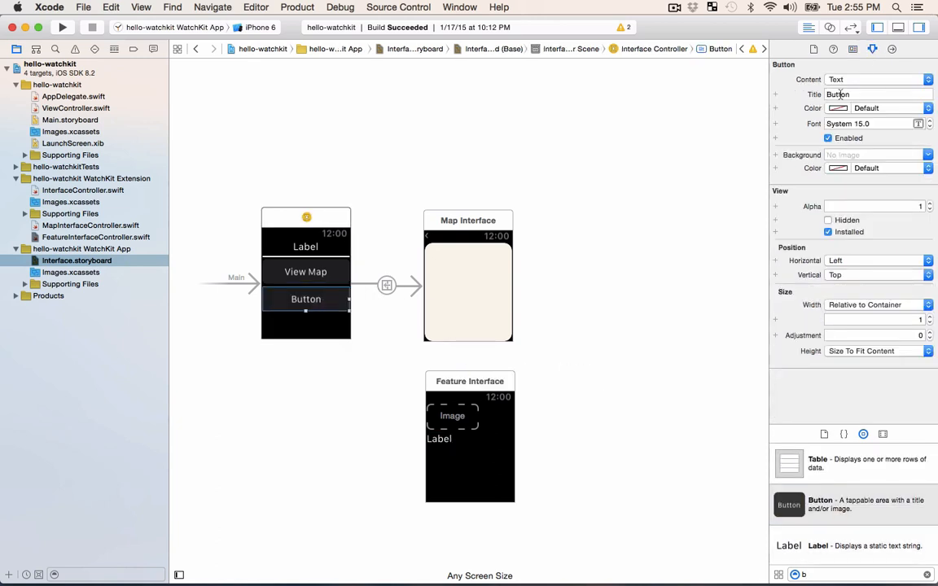
{"action": "type", "text": "Browse features"}
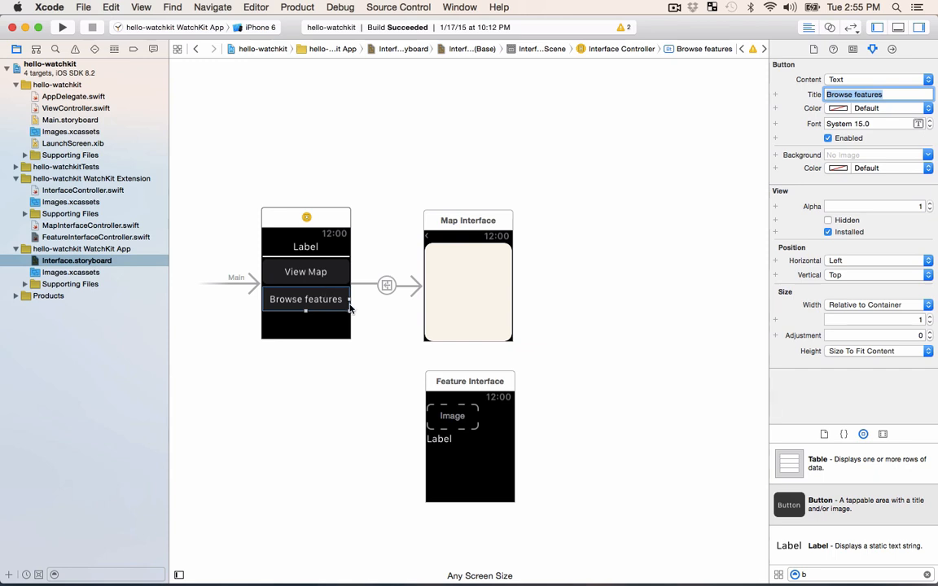
{"action": "mouse_move", "coordinate": [324, 308]}
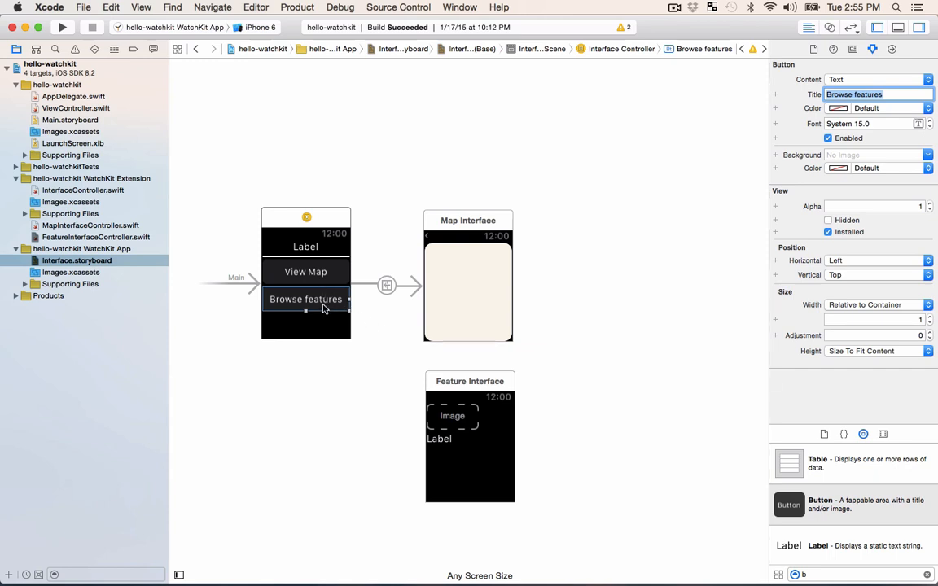
{"action": "mouse_move", "coordinate": [398, 261]}
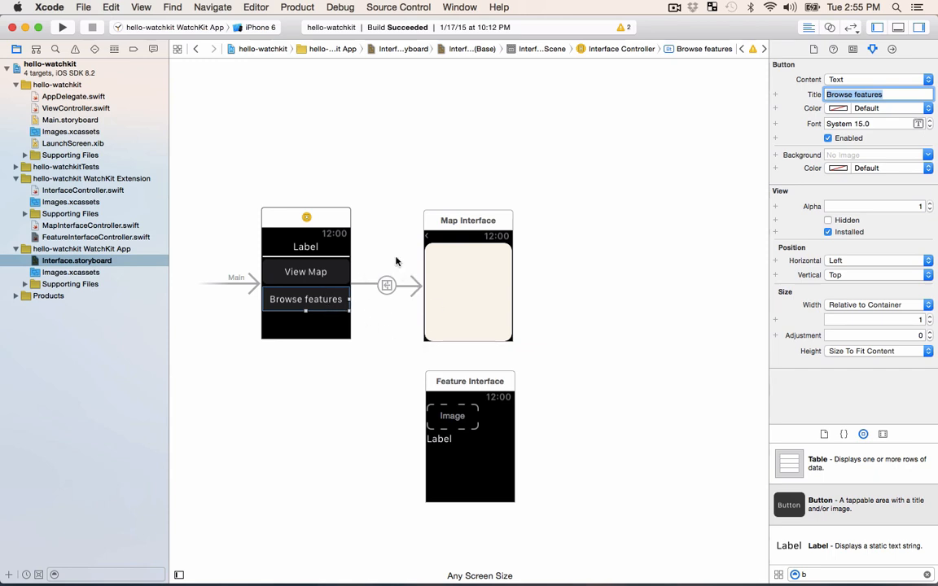
{"action": "mouse_move", "coordinate": [285, 318]}
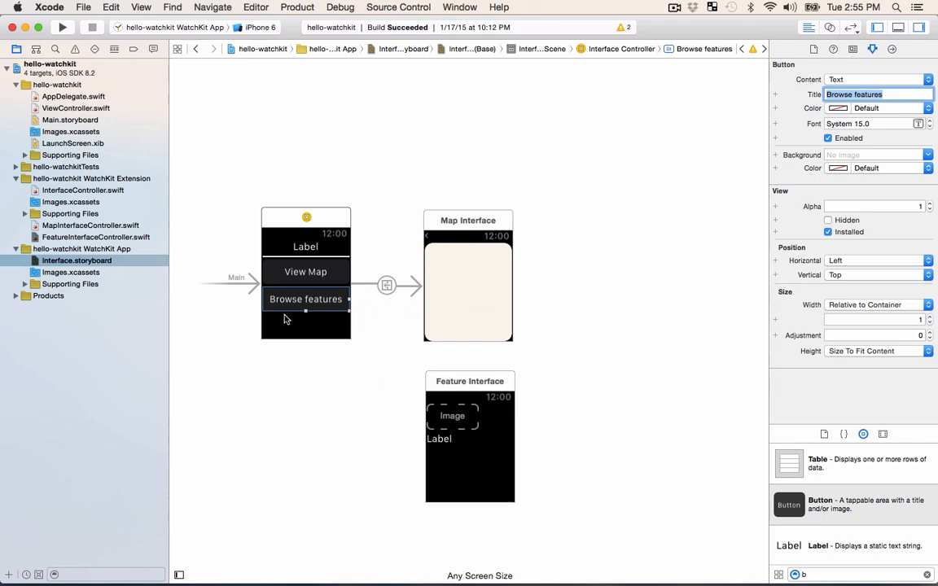
{"action": "mouse_move", "coordinate": [628, 134]}
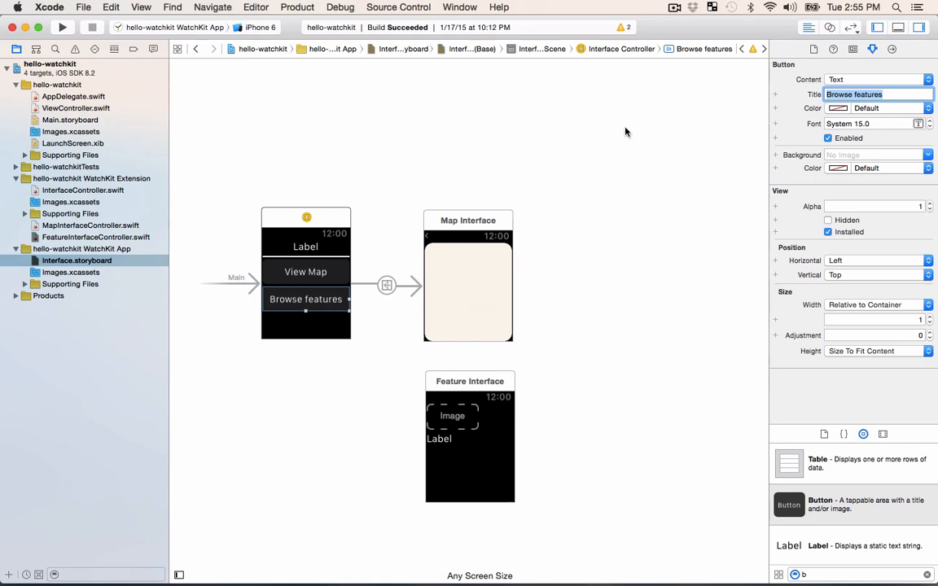
{"action": "mouse_move", "coordinate": [469, 245]}
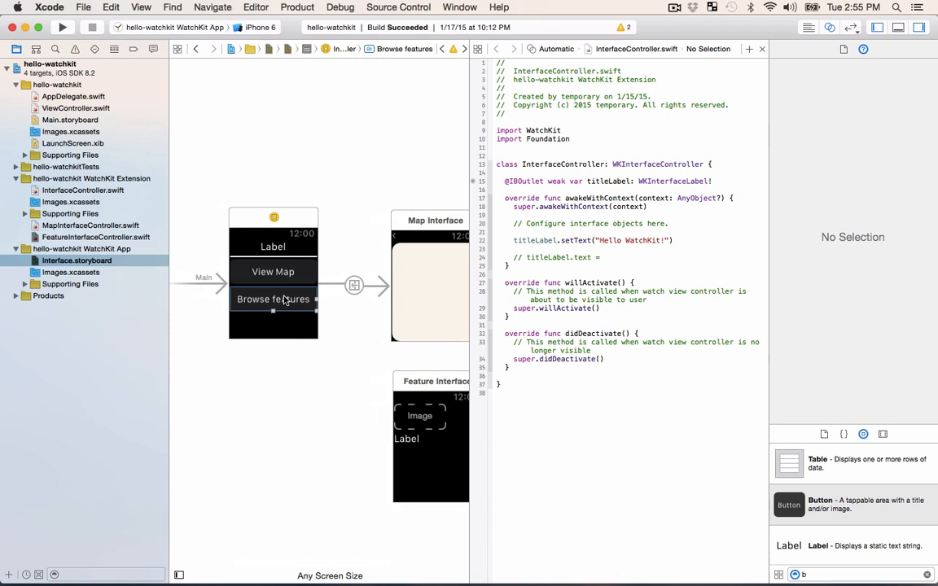
Step: Create a browseButtonPressed IBAction in InterfaceController connected to the Browse features button
{"action": "left_click", "coordinate": [273, 300]}
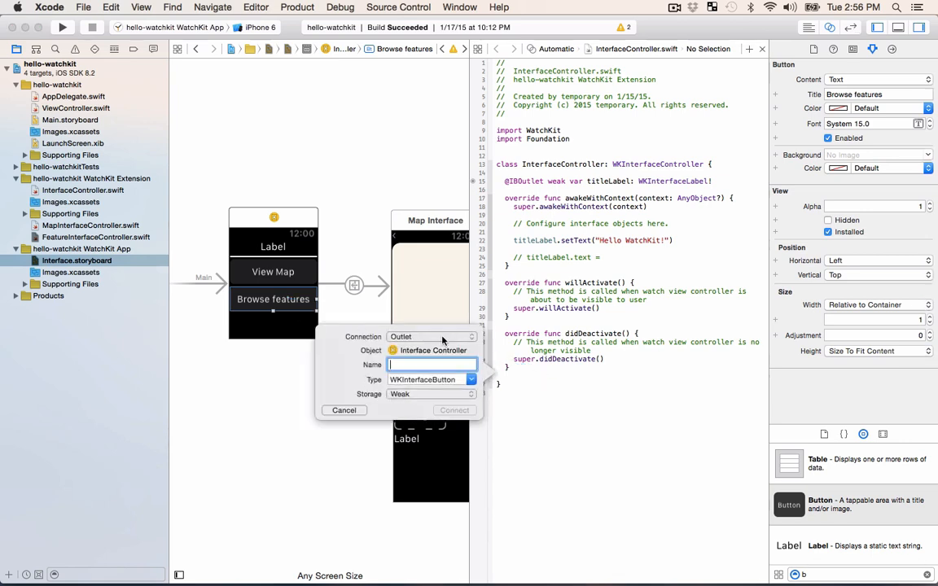
{"action": "left_click", "coordinate": [432, 335]}
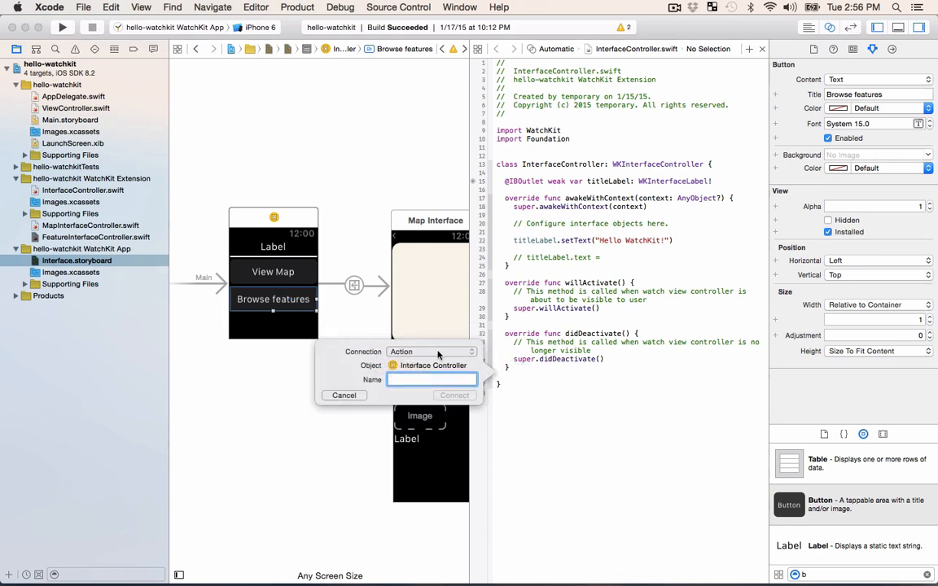
{"action": "type", "text": "b"}
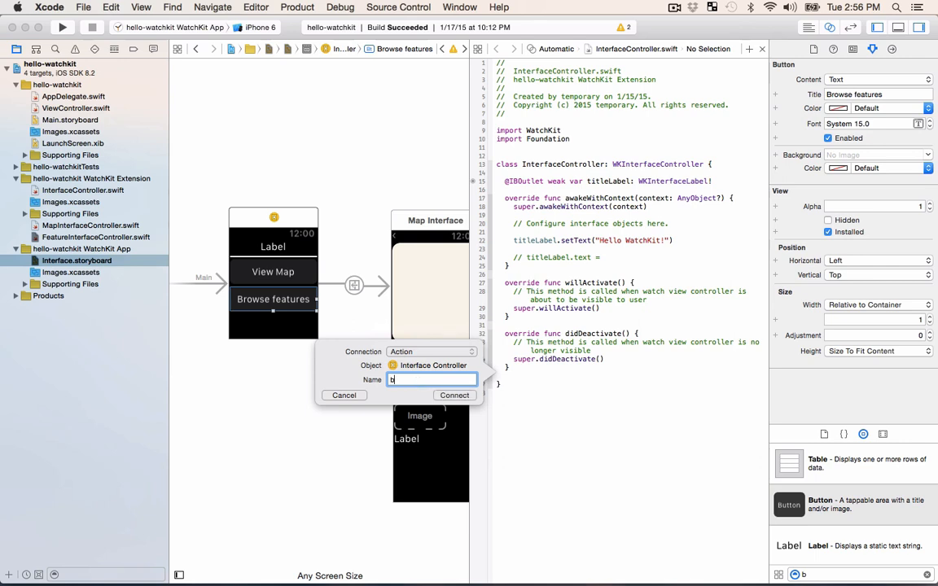
{"action": "type", "text": "rowseButton"}
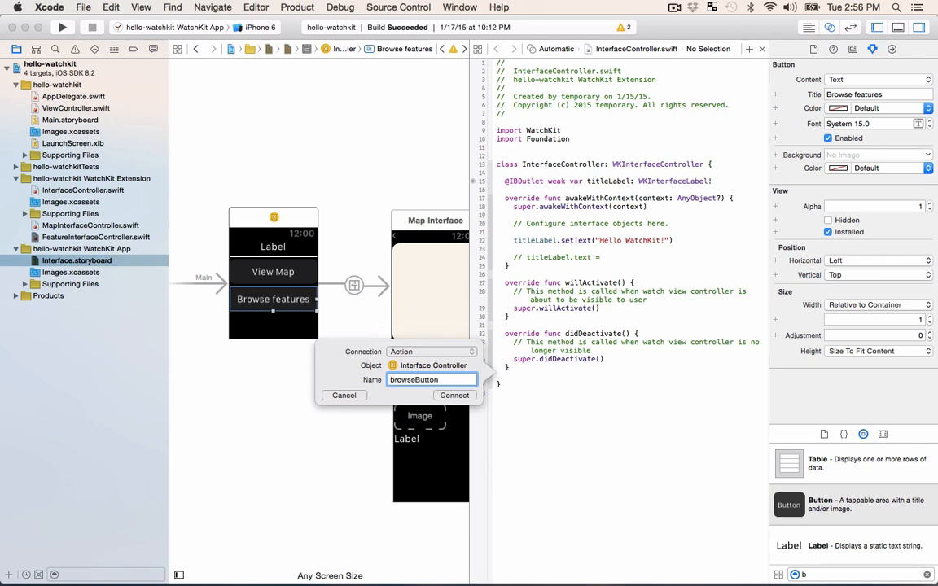
{"action": "left_click", "coordinate": [454, 396]}
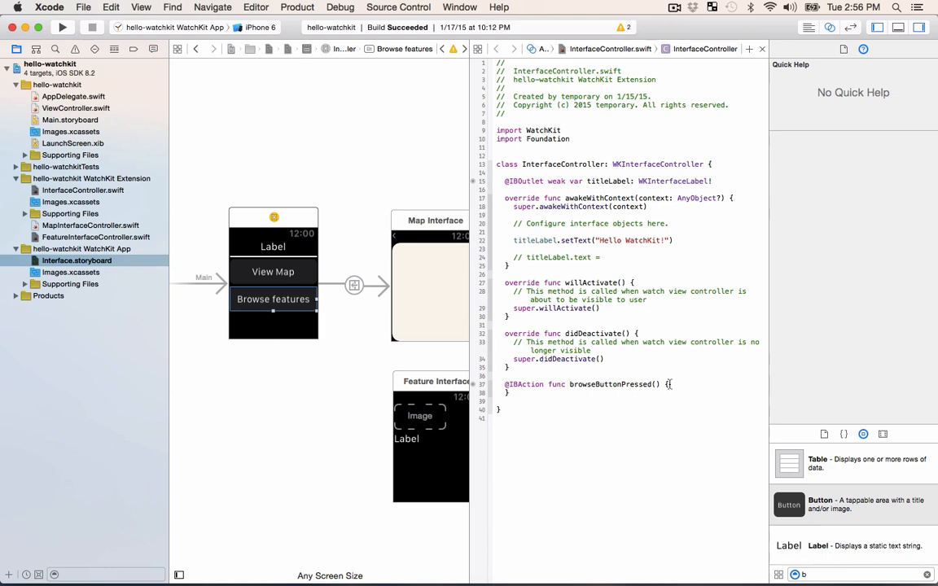
Step: Write a features array (Glances, Notifications, Apps) and present controllers with presentControllerWithNames(controllers, contexts: features)
{"action": "left_click", "coordinate": [670, 384]}
{"action": "type", "text": "presentControllerWithNames(names: [AnyObject], contexts: [AnyObject]?"}
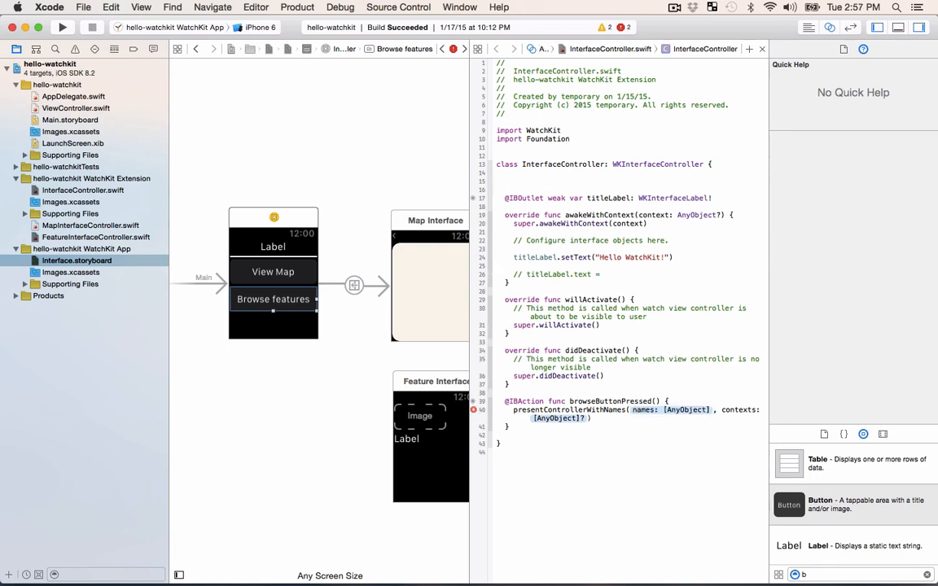
{"action": "type", "text": "let features = [\"Glances\", \"Notificati"}
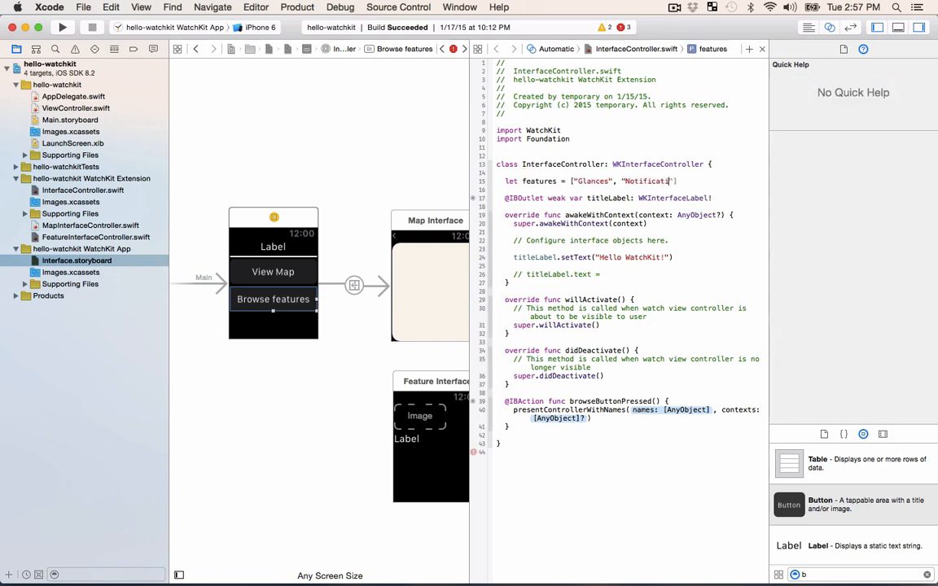
{"action": "type", "text": ", \"Apps\""}
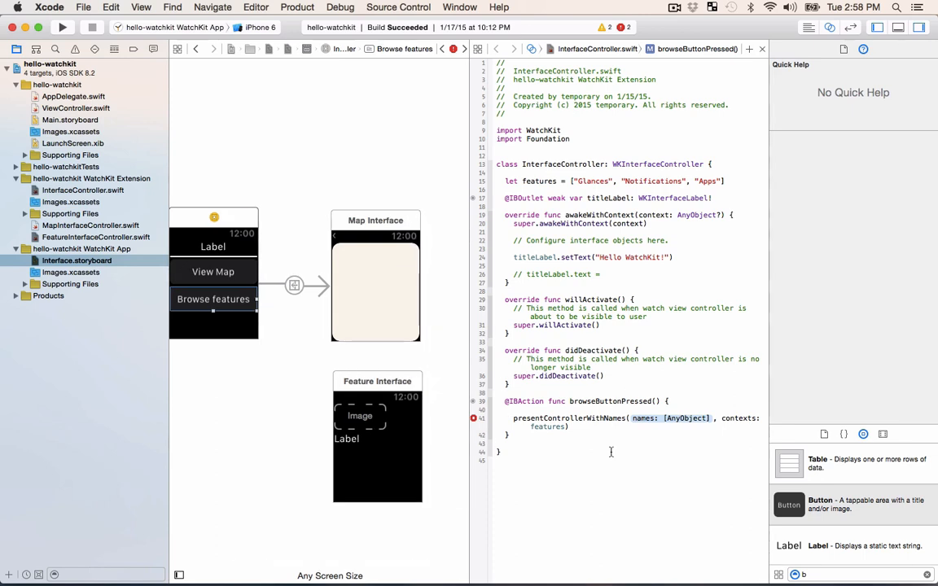
{"action": "type", "text": "let controllers = [String](count: features.count, repeatedValue: \"FeatureInterfaceController"}
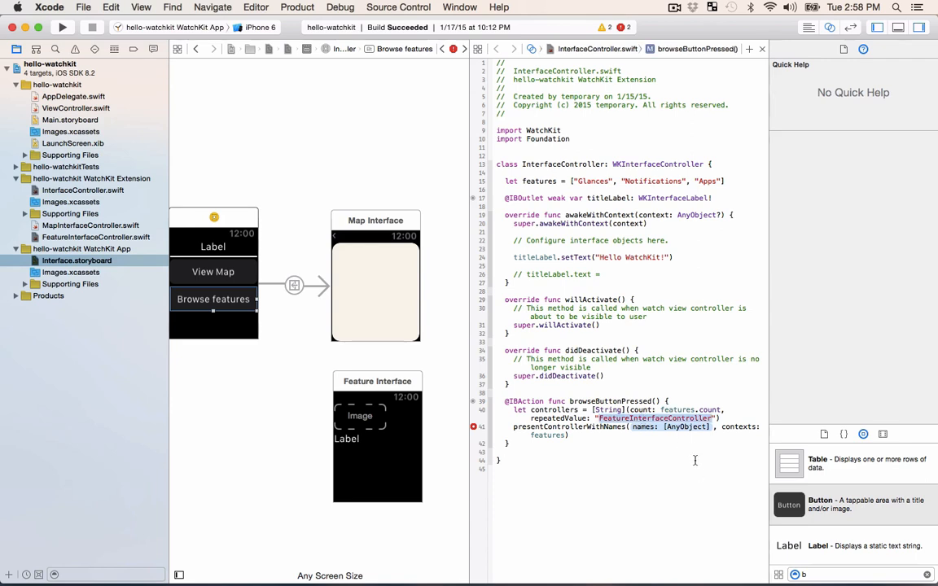
{"action": "double_click", "coordinate": [687, 427]}
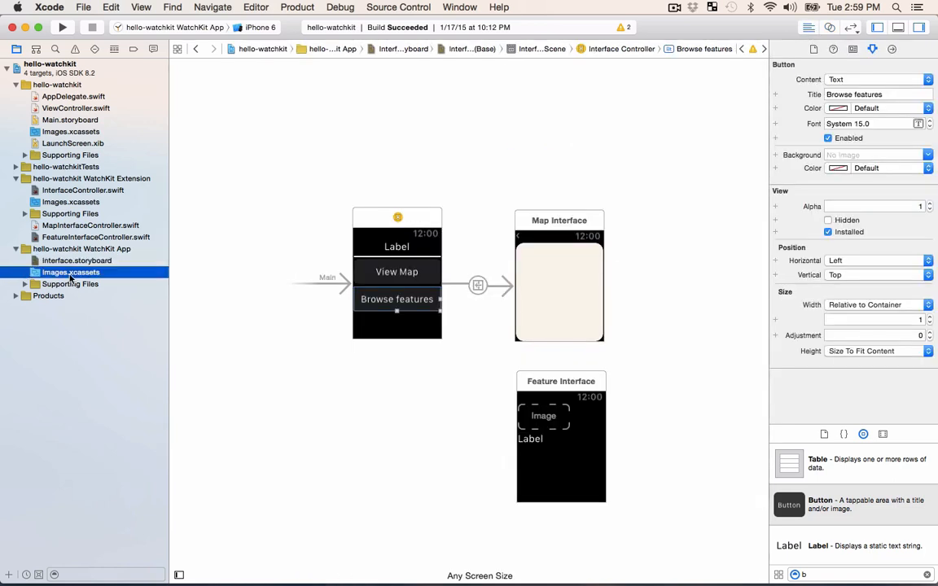
Step: Show the WatchKit App's Images.xcassets with the Apps, Glances and Notifications image sets
{"action": "left_click", "coordinate": [70, 272]}
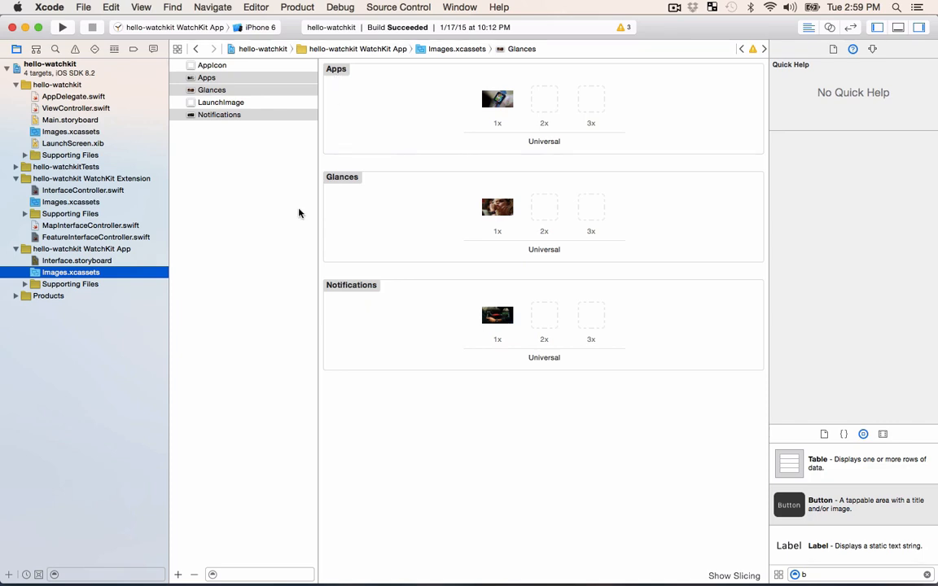
{"action": "mouse_move", "coordinate": [66, 288]}
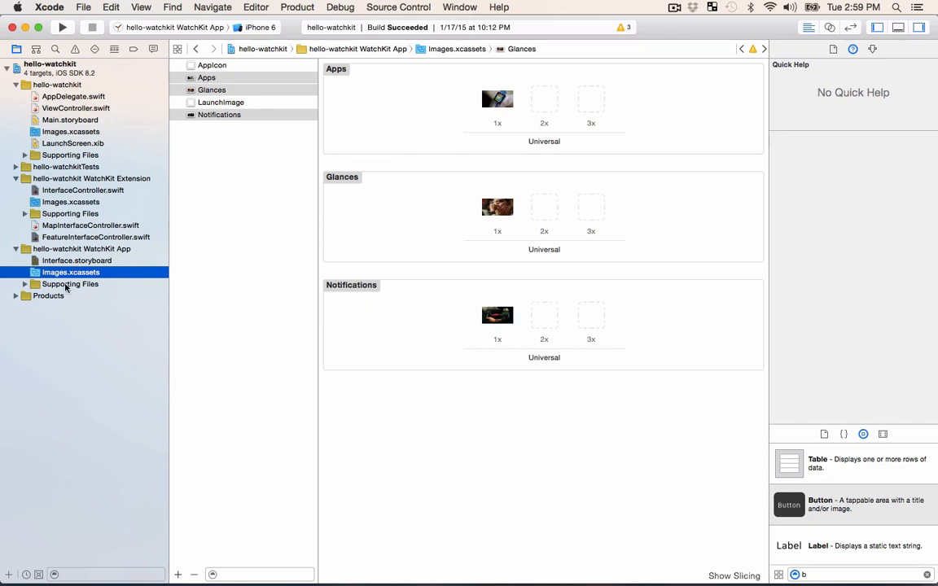
{"action": "mouse_move", "coordinate": [102, 281]}
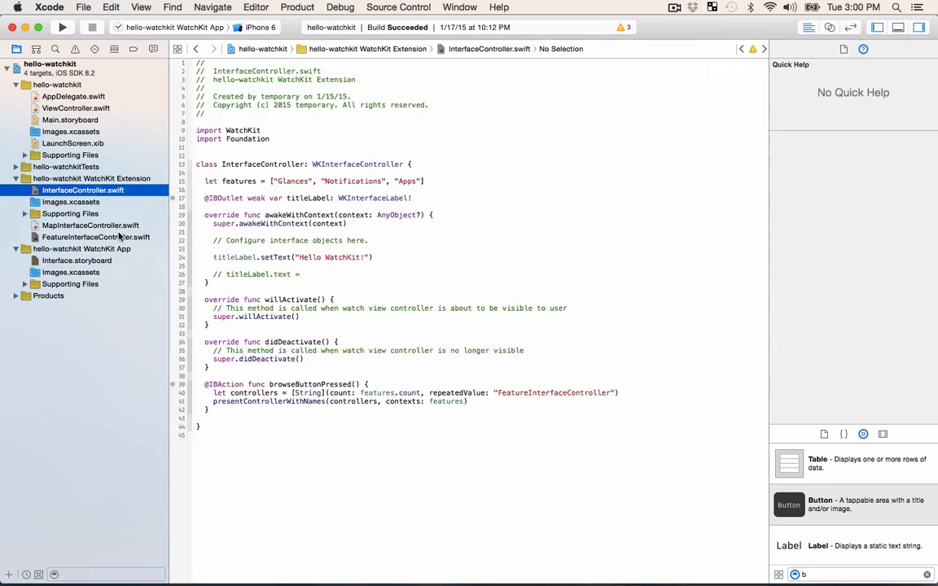
Step: In awakeWithContext, unwrap context as String and set image.setImageNamed(context) and label.setText(context)
{"action": "left_click", "coordinate": [94, 238]}
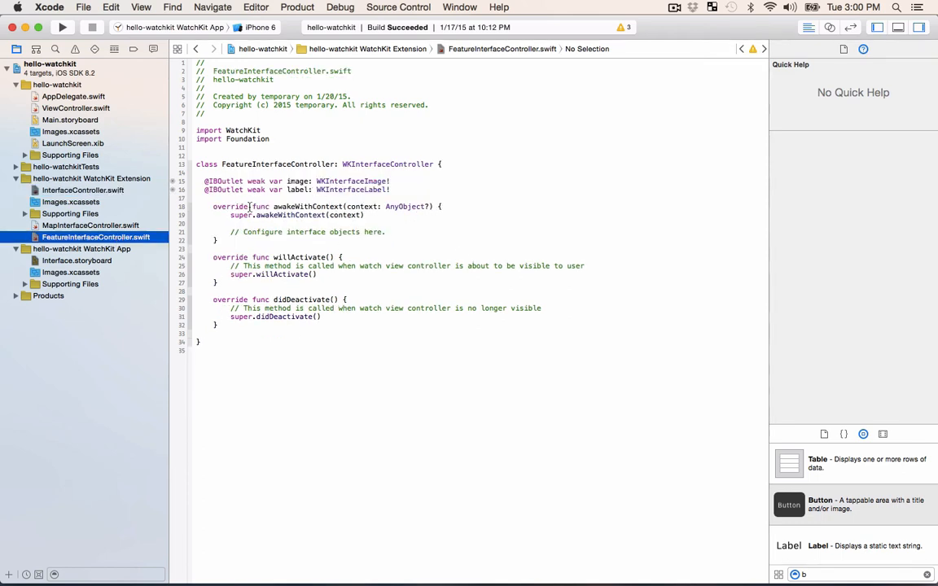
{"action": "left_click_drag", "start_coordinate": [273, 205], "coordinate": [400, 205]}
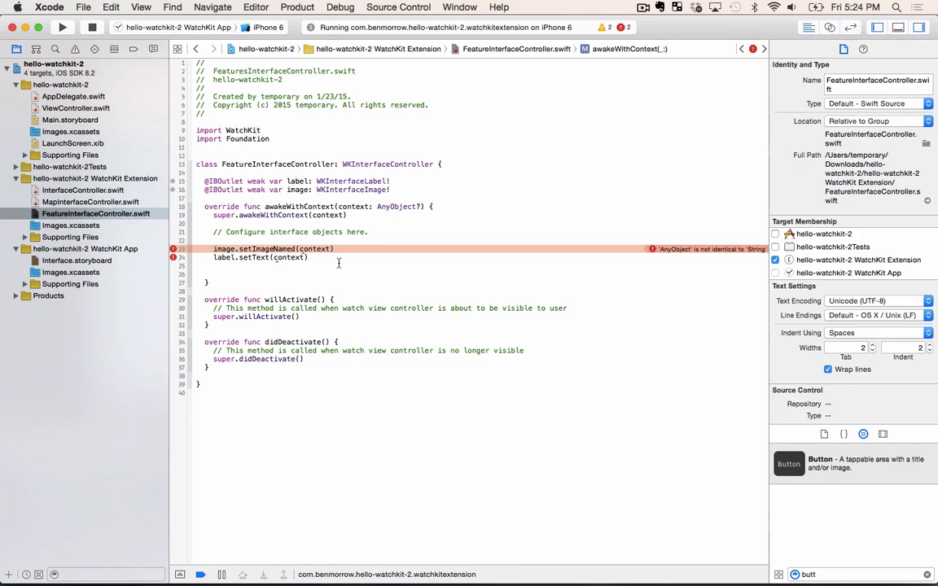
{"action": "type", "text": "if let context = context as? String{"}
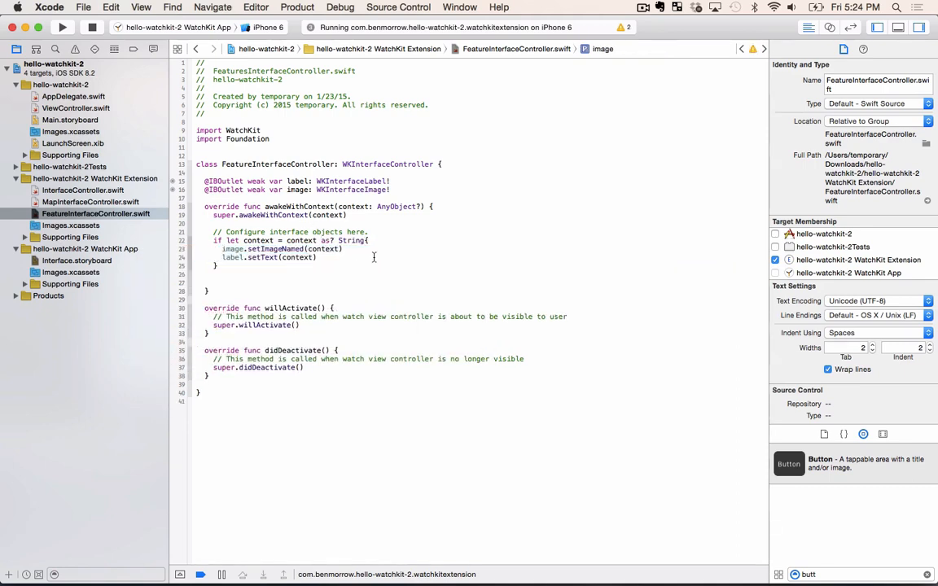
{"action": "mouse_move", "coordinate": [69, 225]}
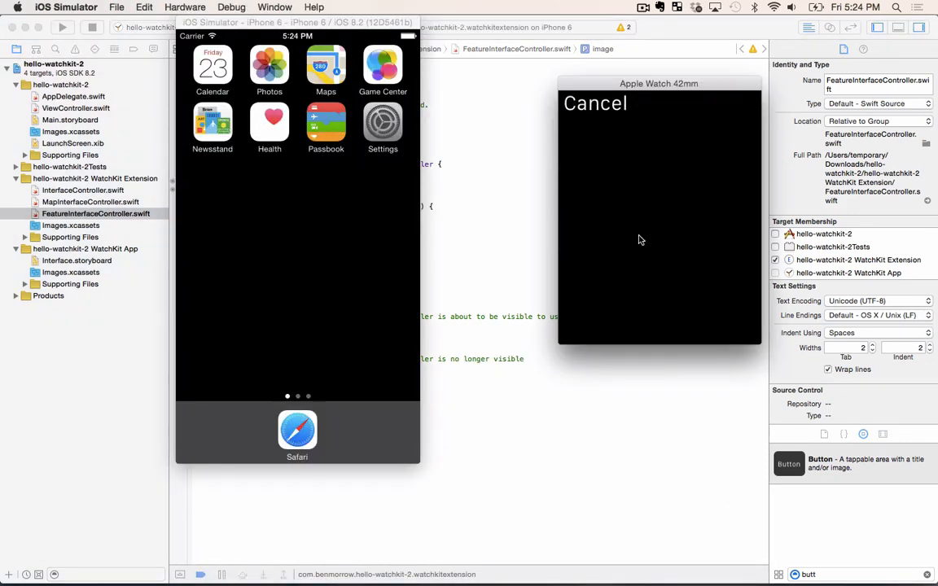
{"action": "mouse_move", "coordinate": [663, 332]}
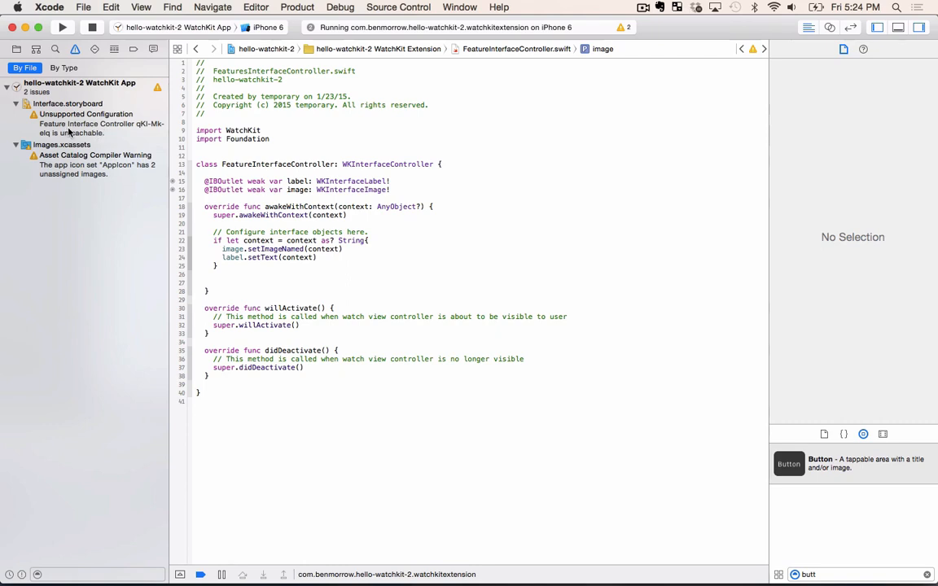
{"action": "mouse_move", "coordinate": [101, 134]}
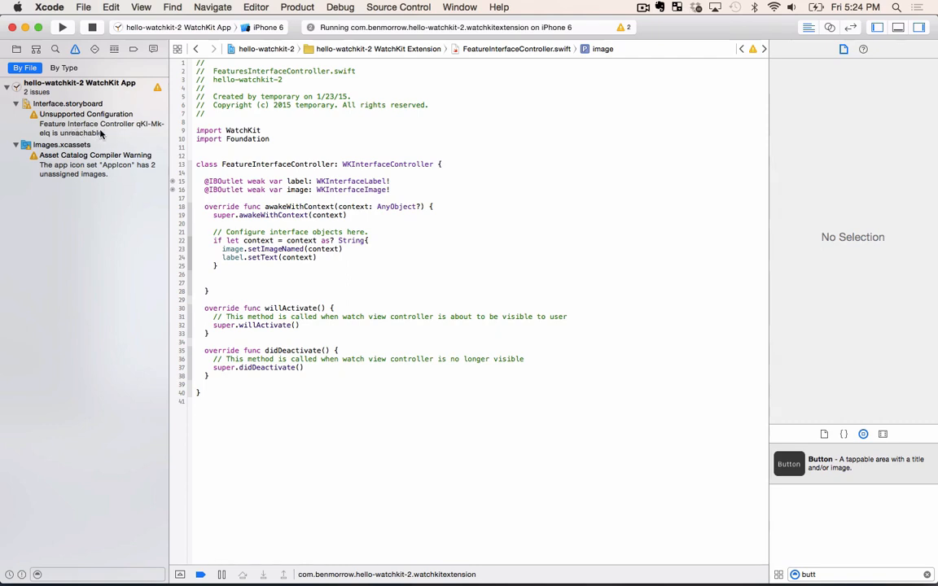
Step: Follow the unreachable-controller warning to the Feature Interface Controller scene and review its class and attributes
{"action": "left_click", "coordinate": [67, 104]}
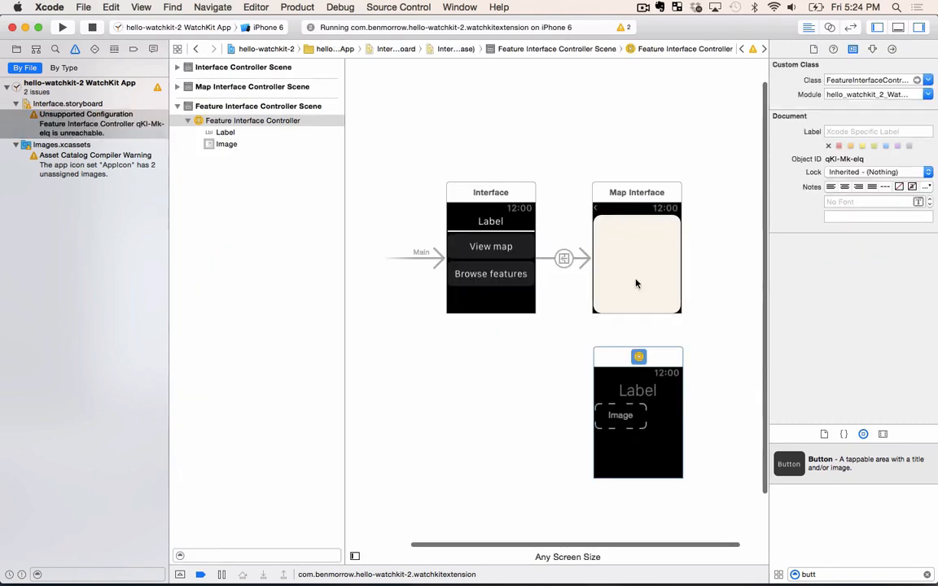
{"action": "mouse_move", "coordinate": [584, 342]}
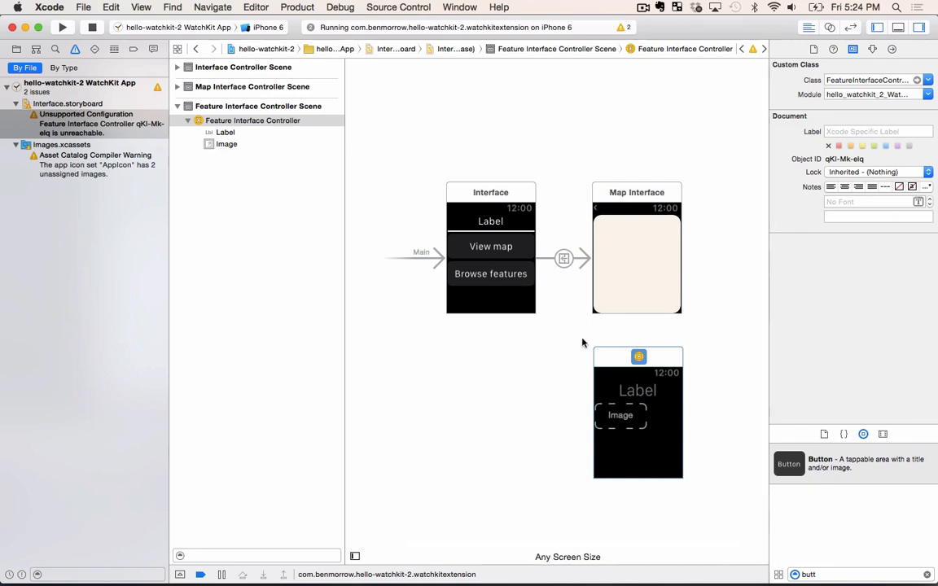
{"action": "mouse_move", "coordinate": [623, 361]}
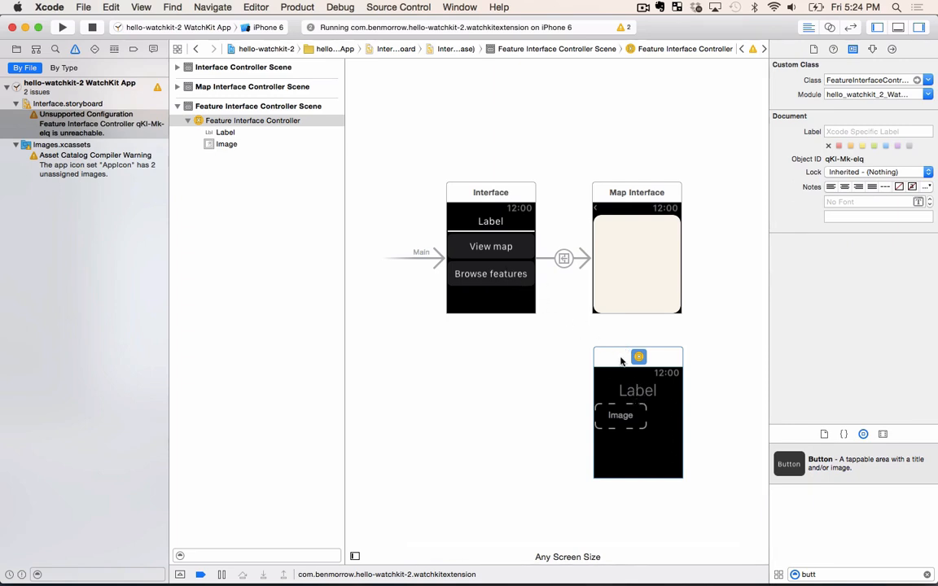
{"action": "mouse_move", "coordinate": [655, 492]}
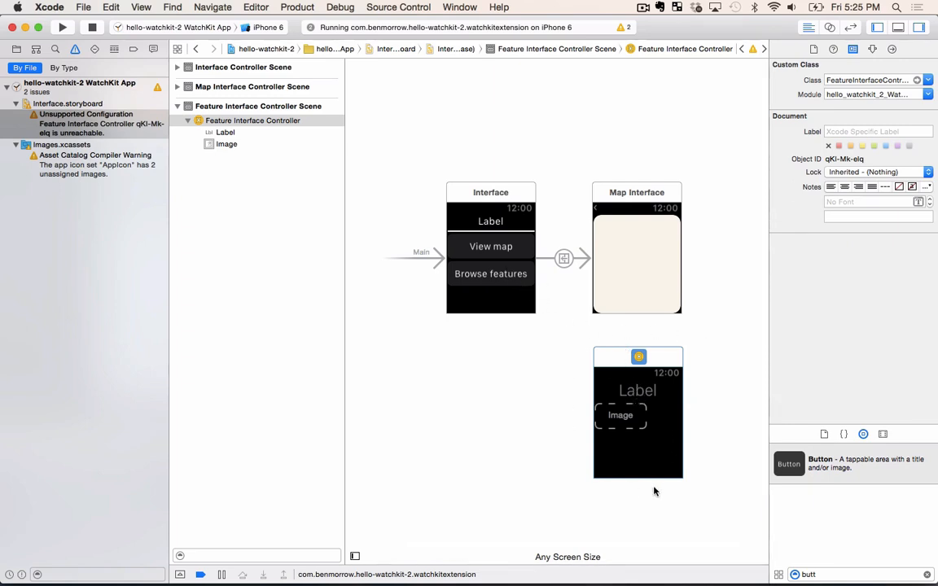
{"action": "mouse_move", "coordinate": [844, 88]}
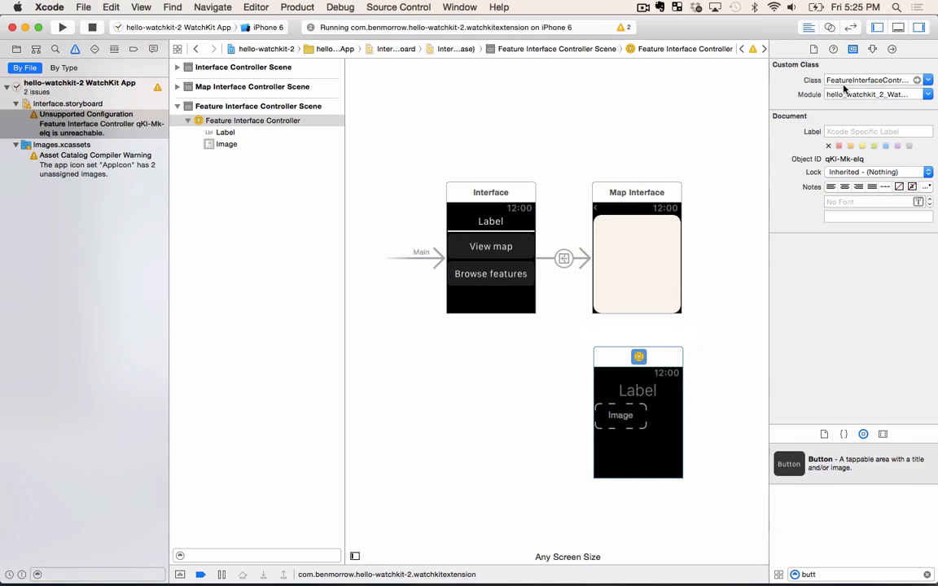
{"action": "left_click", "coordinate": [867, 80]}
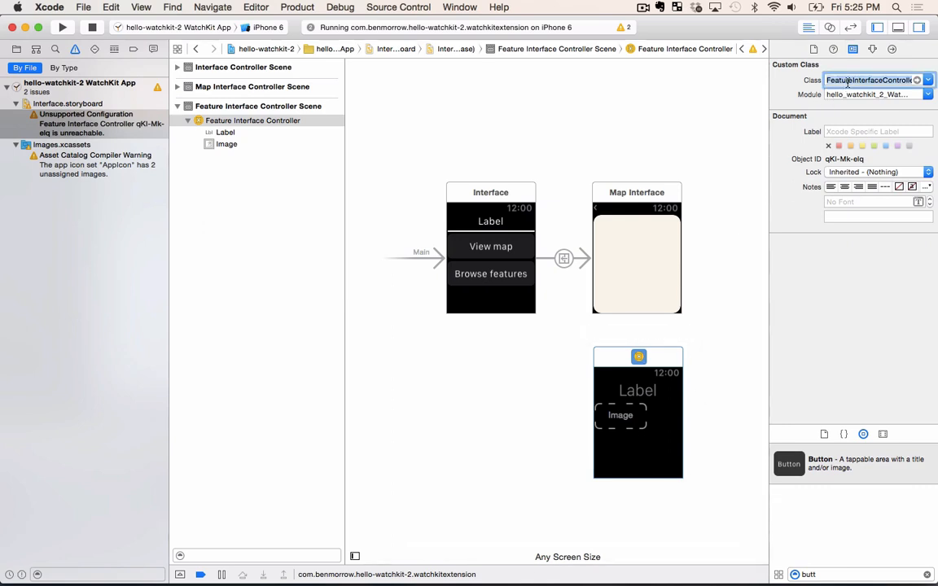
{"action": "left_click", "coordinate": [873, 48]}
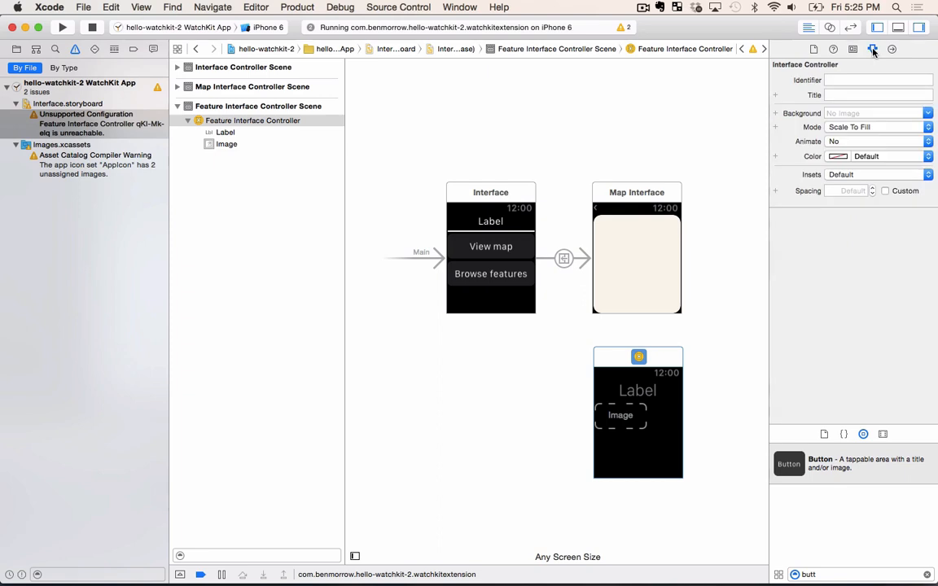